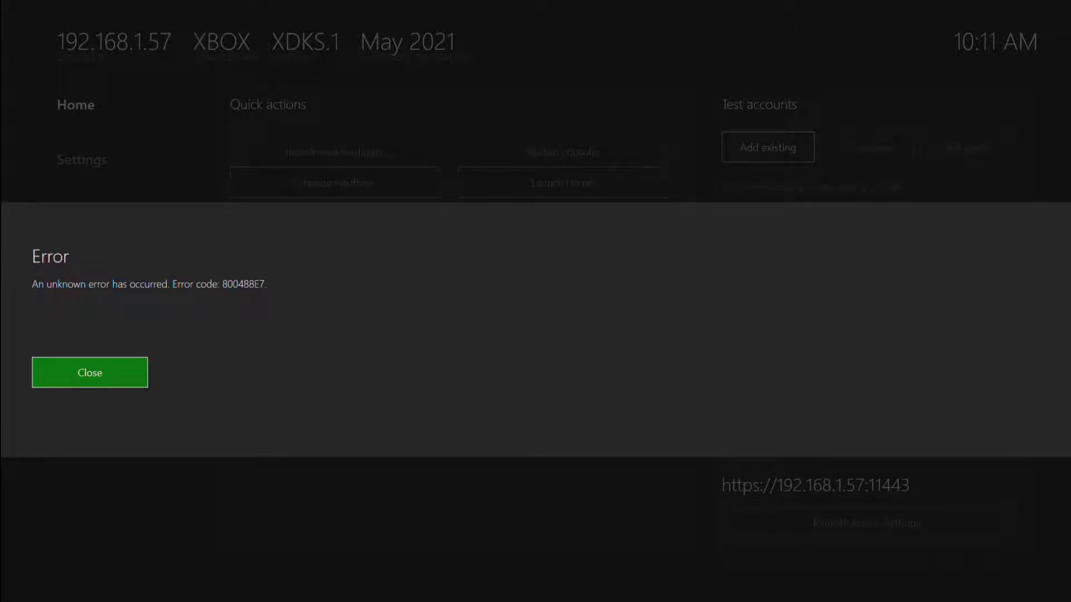
Close the Error dialog showing code 800488E7.
left_click(90, 372)
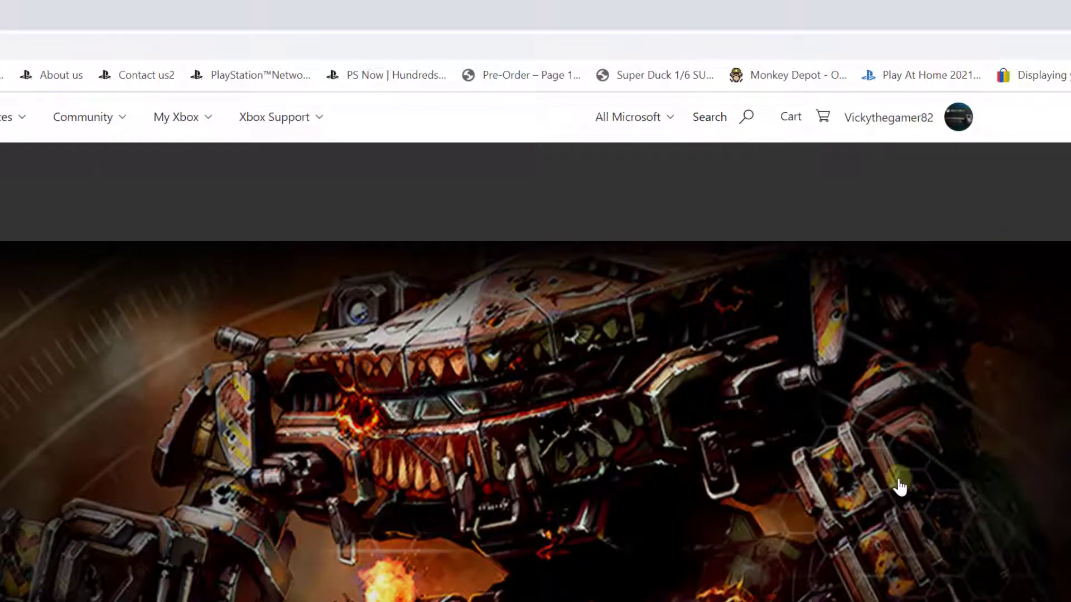
Go from the profile avatar to My Microsoft account, then its Security page.
left_click(958, 117)
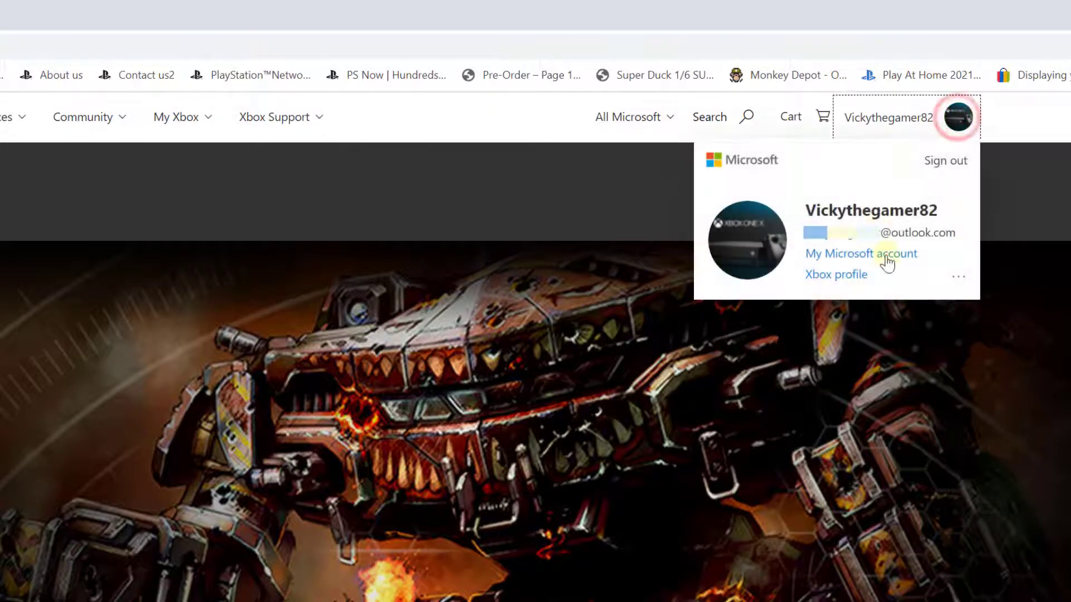
left_click(861, 253)
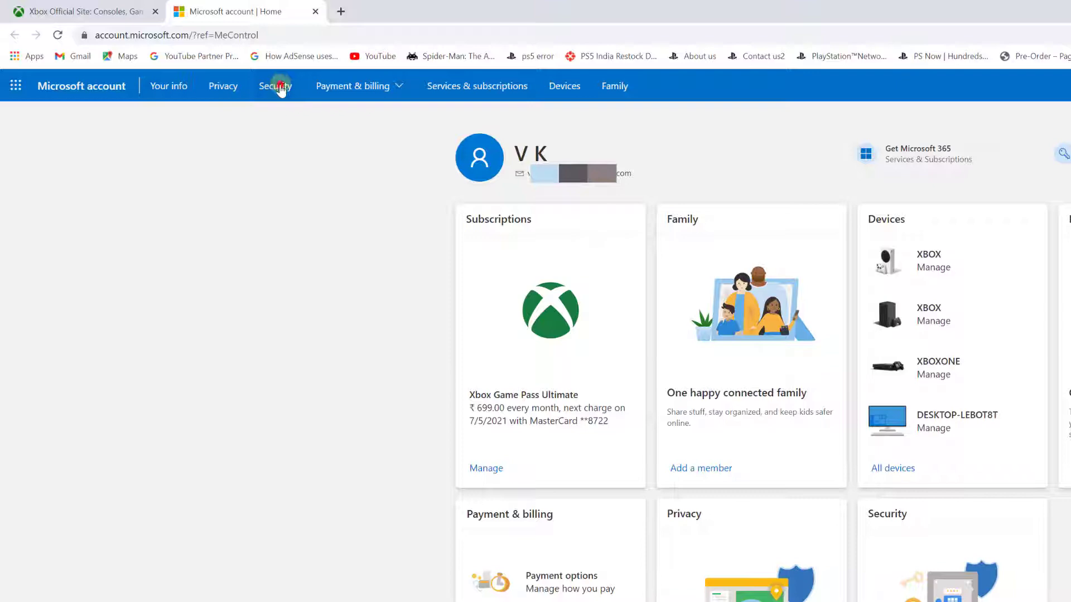
left_click(275, 87)
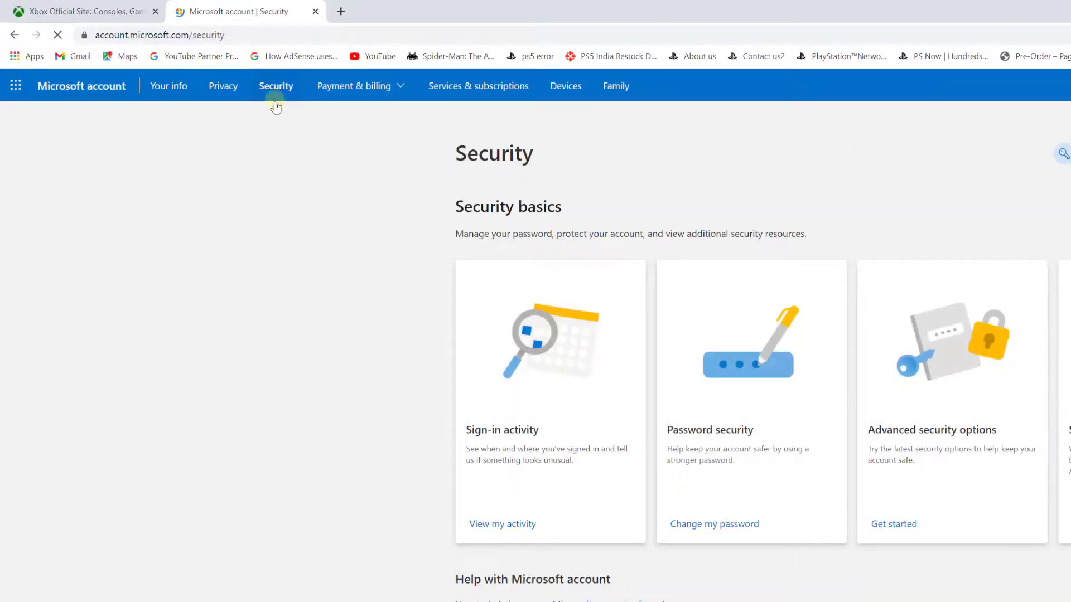
scroll("down", 3)
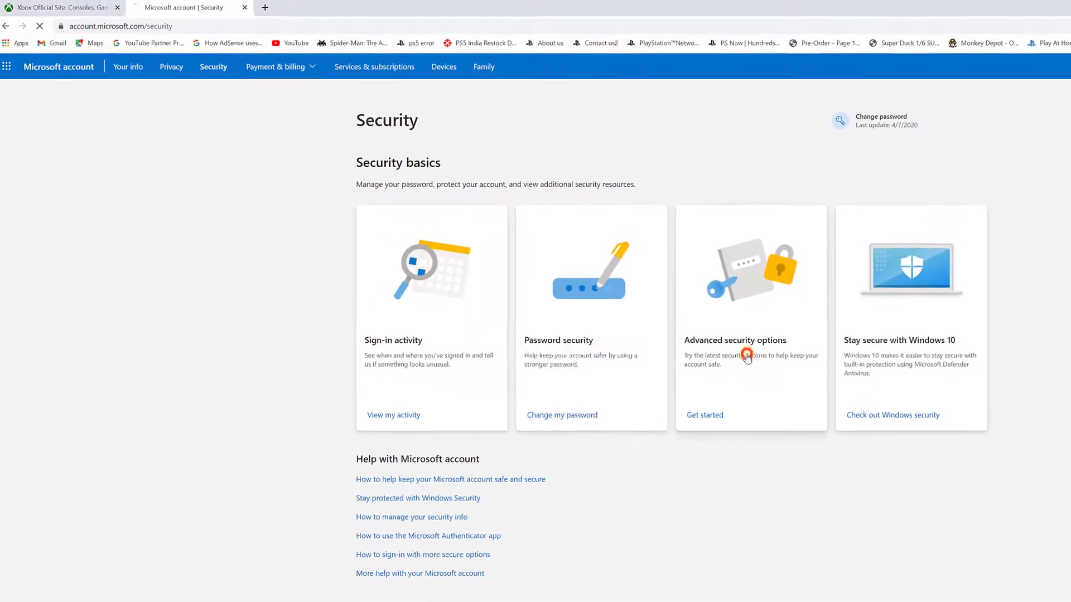
Under Advanced security options, turn off two-step verification and confirm with Yes.
left_click(704, 415)
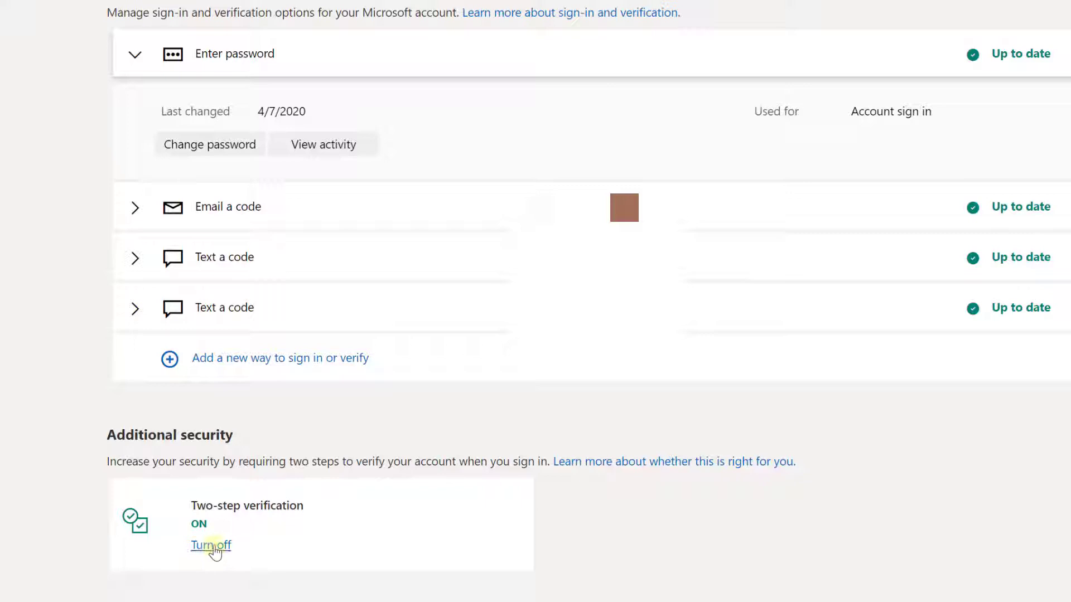
left_click(211, 545)
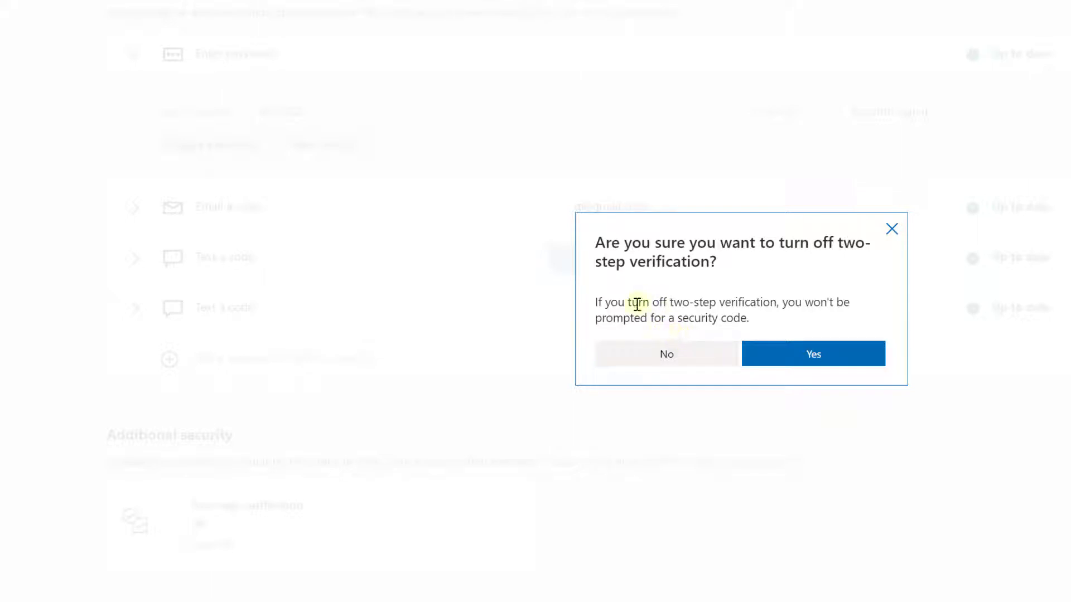
mouse_move(755, 266)
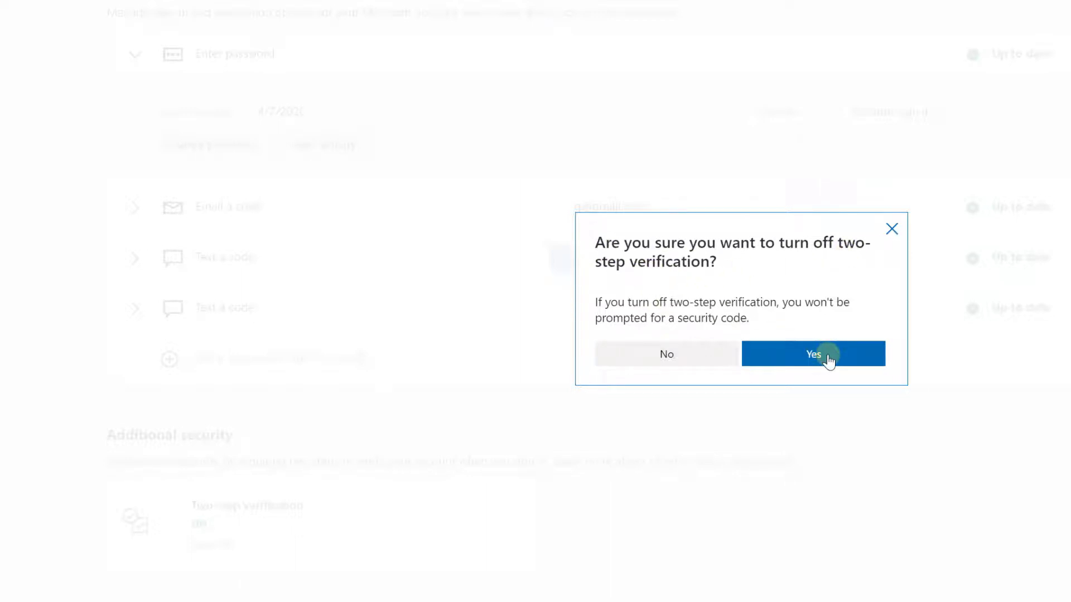
left_click(814, 354)
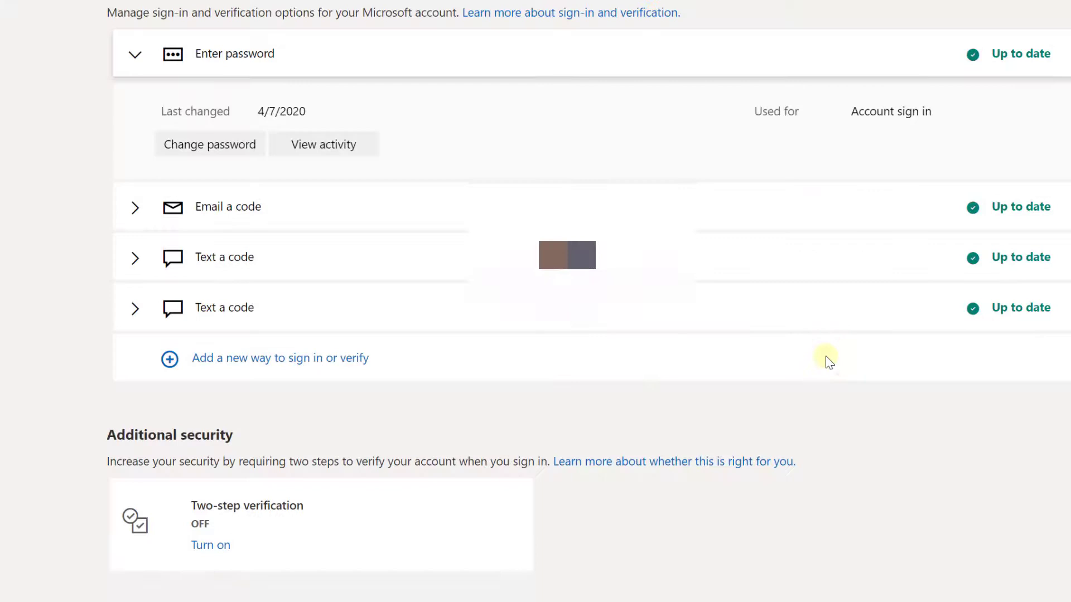
mouse_move(180, 529)
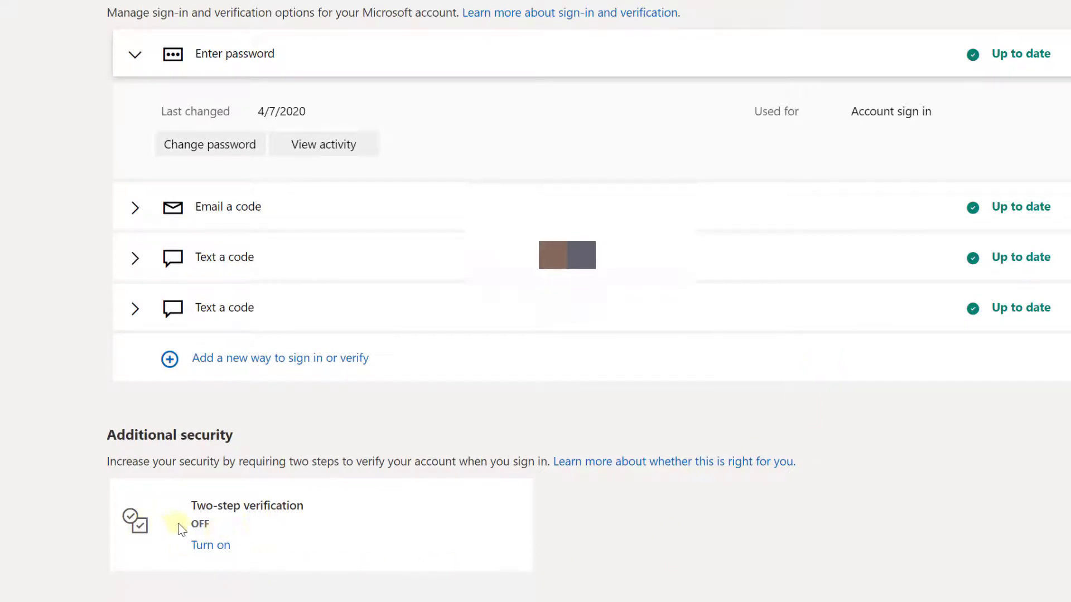
mouse_move(180, 529)
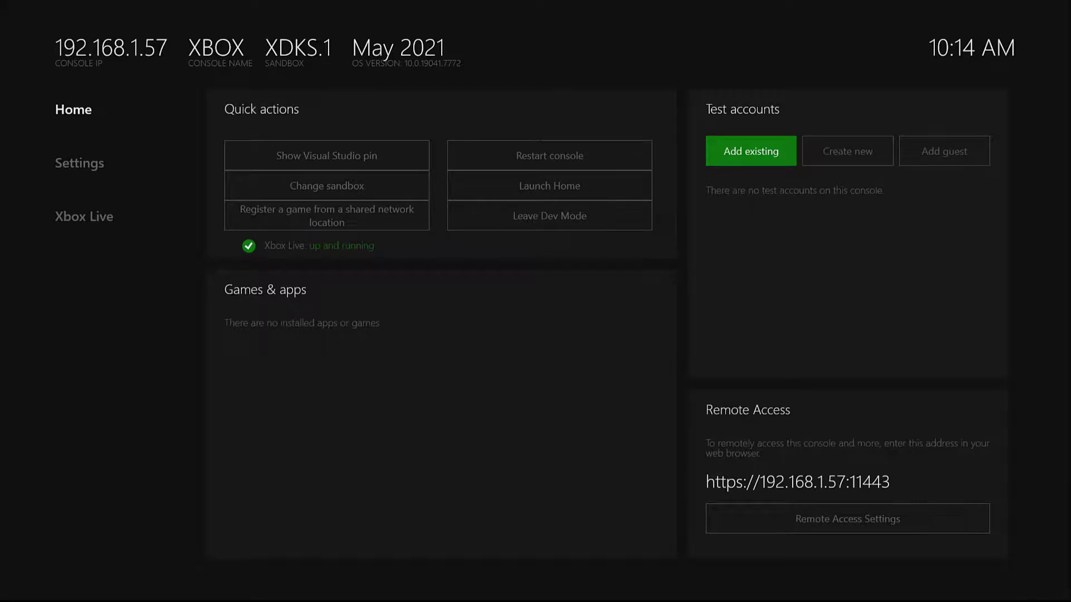
Add an existing account under Test accounts on the Home page.
left_click(750, 151)
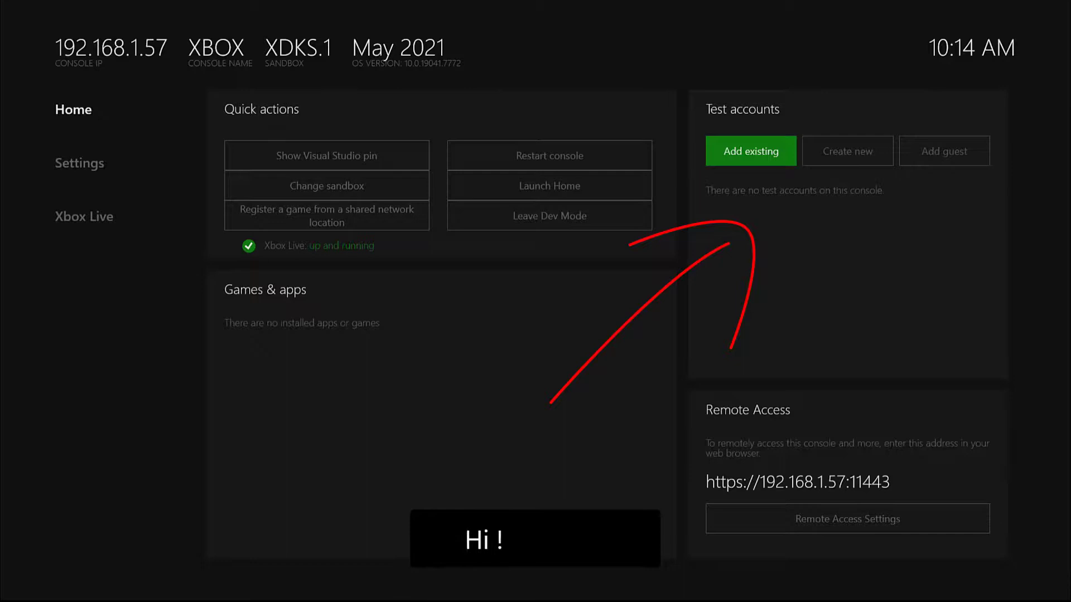
left_click(751, 151)
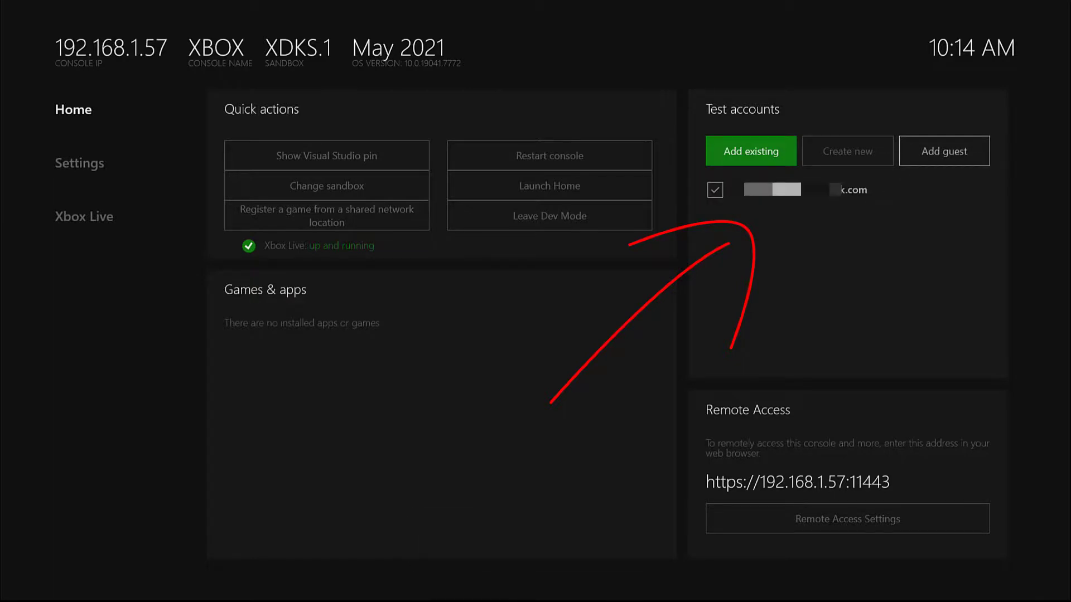